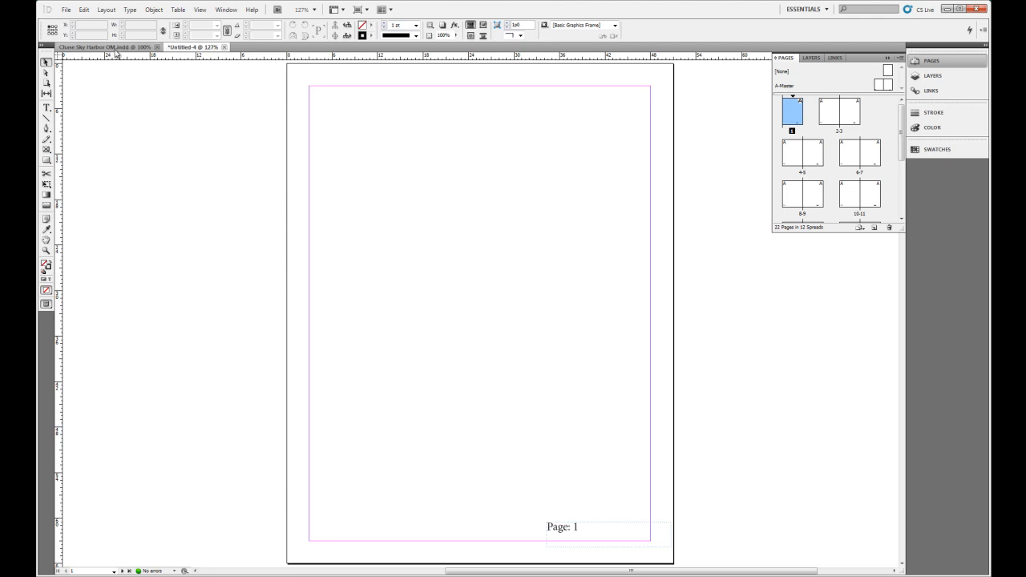
# Step: Switch to the brochure document and browse its i, ii, Sec1 and Sec2 pages
pyautogui.click(105, 47)
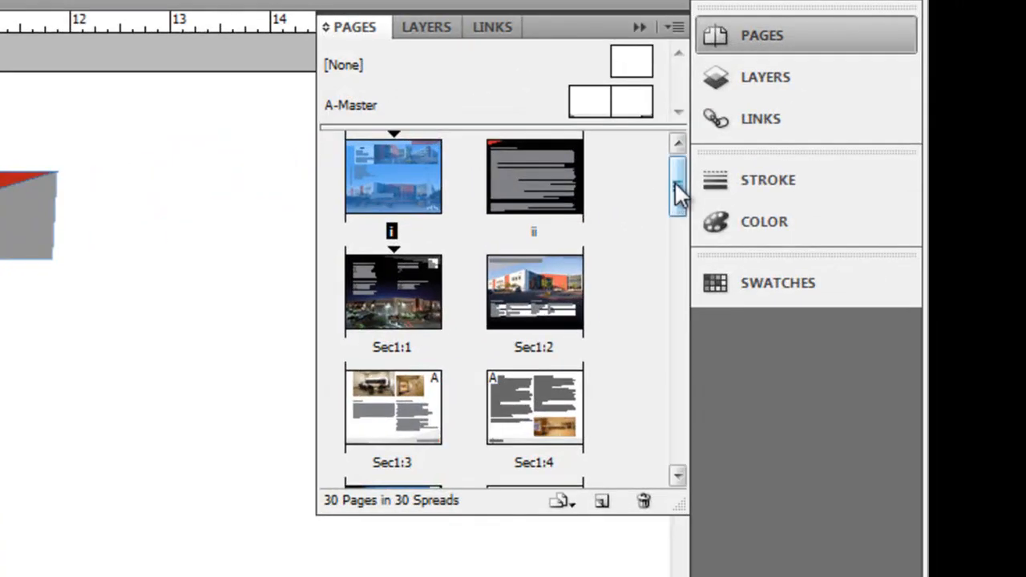
pyautogui.scroll(-3)
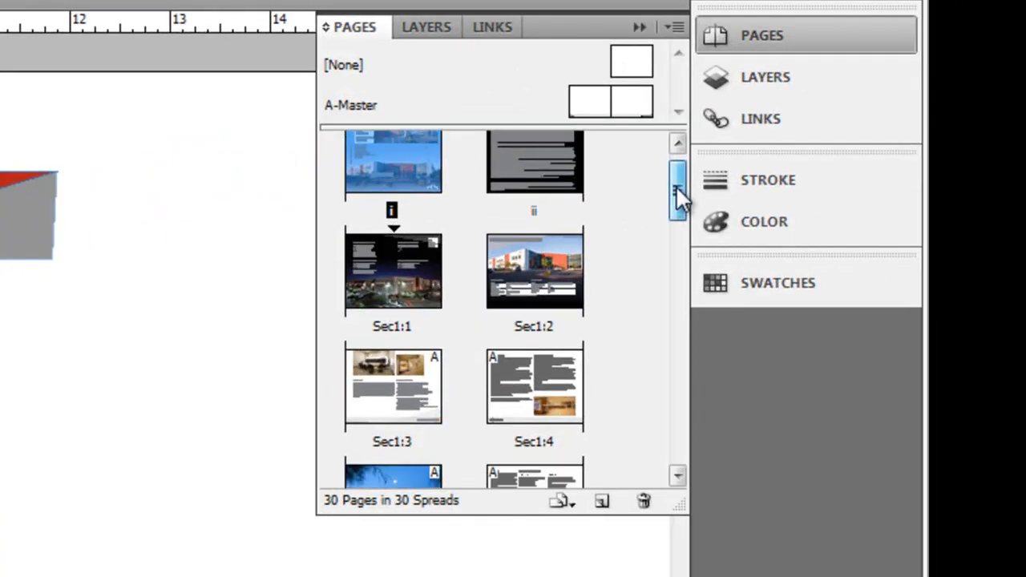
pyautogui.scroll(-3)
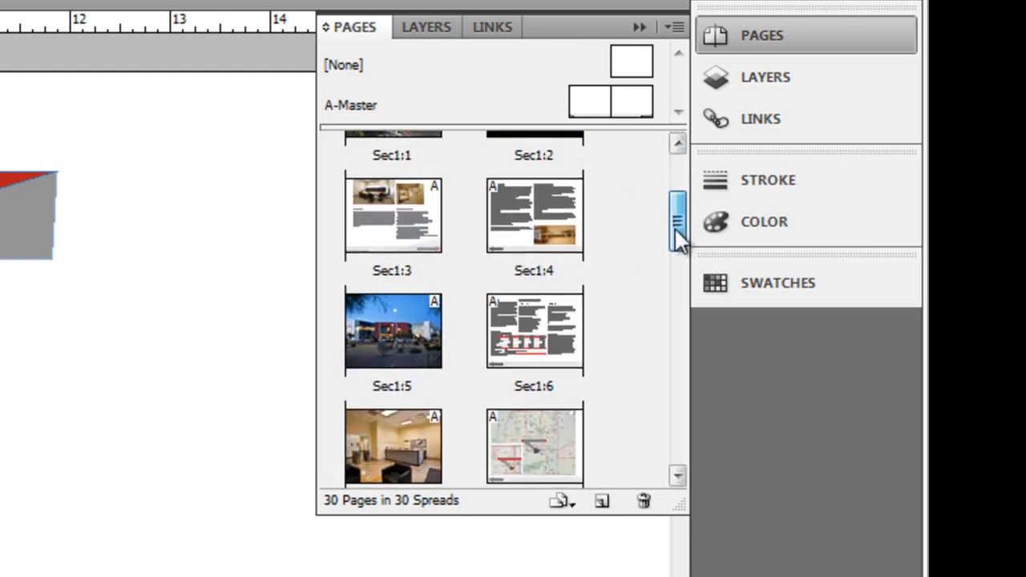
pyautogui.scroll(-3)
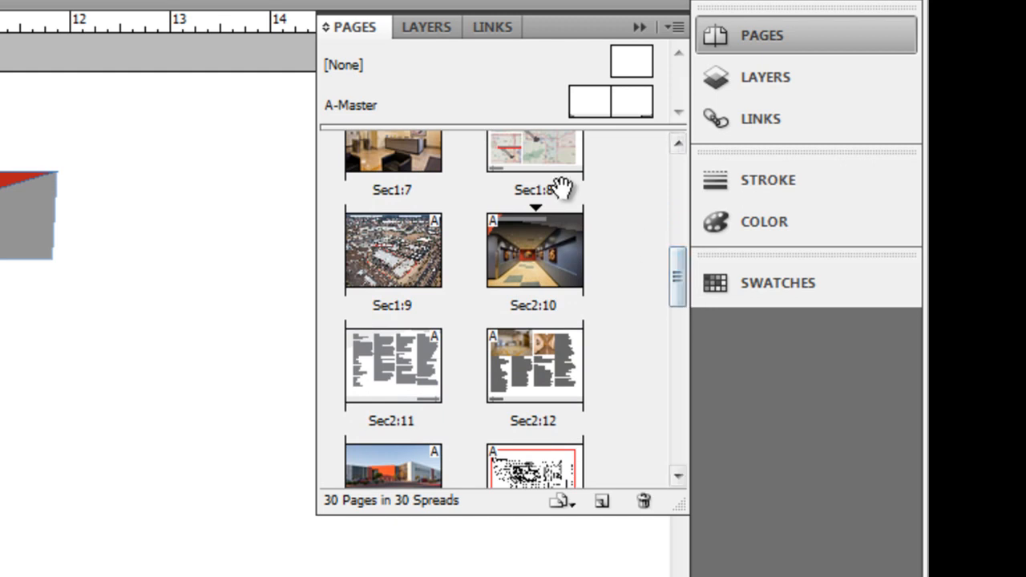
pyautogui.click(392, 250)
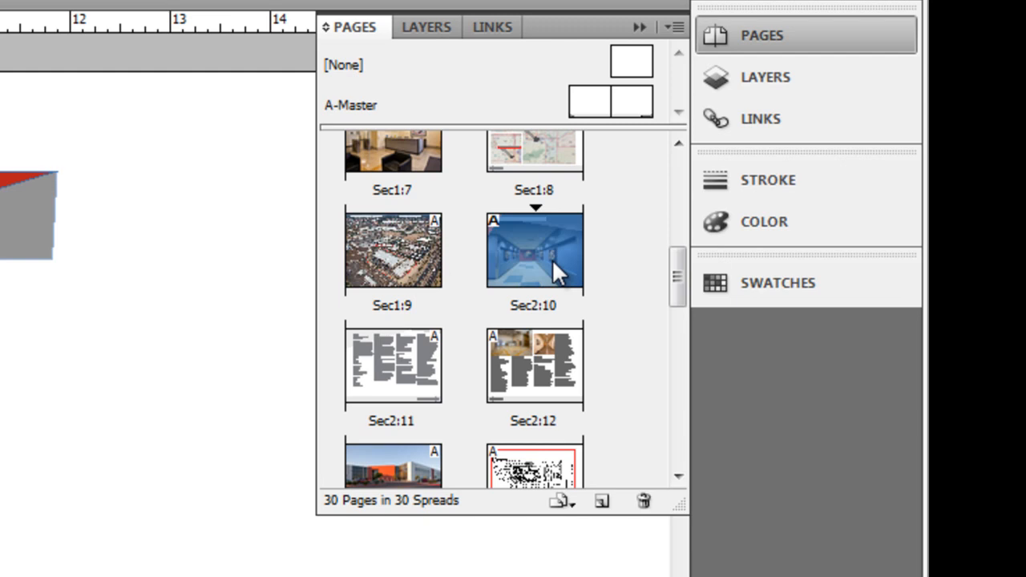
pyautogui.scroll(-3)
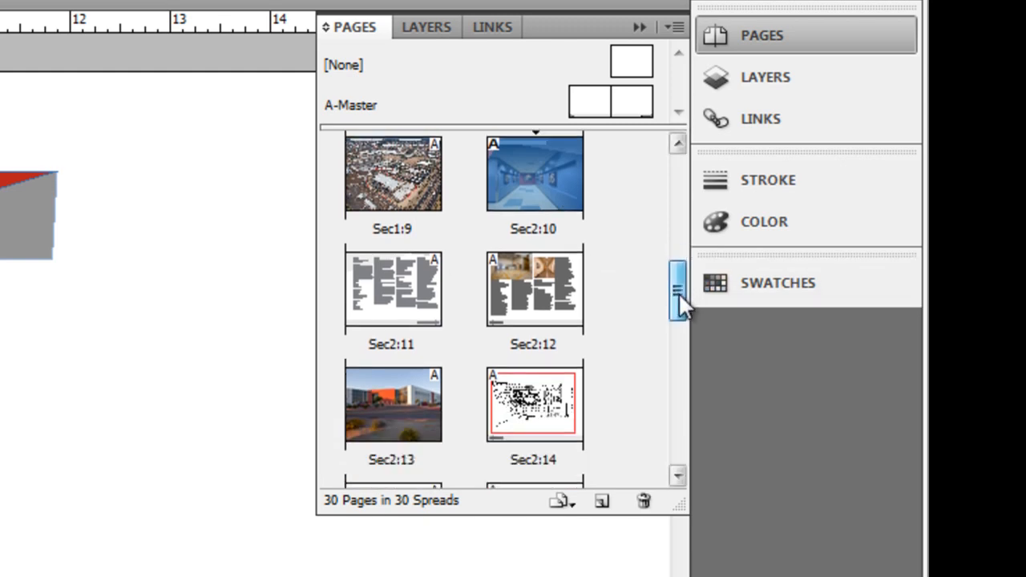
pyautogui.moveTo(679, 289); pyautogui.dragTo(679, 433)
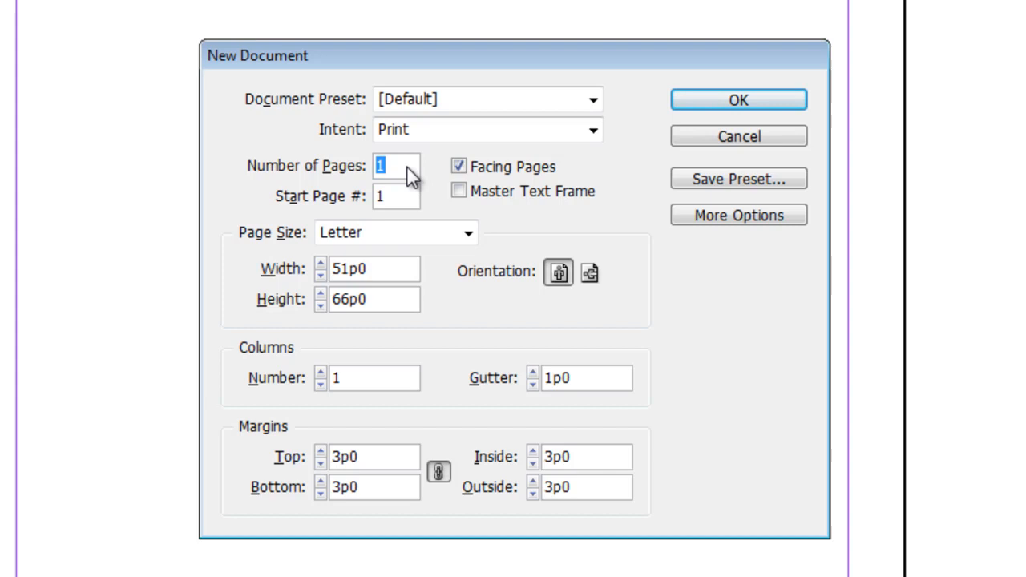
pyautogui.moveTo(361, 229)
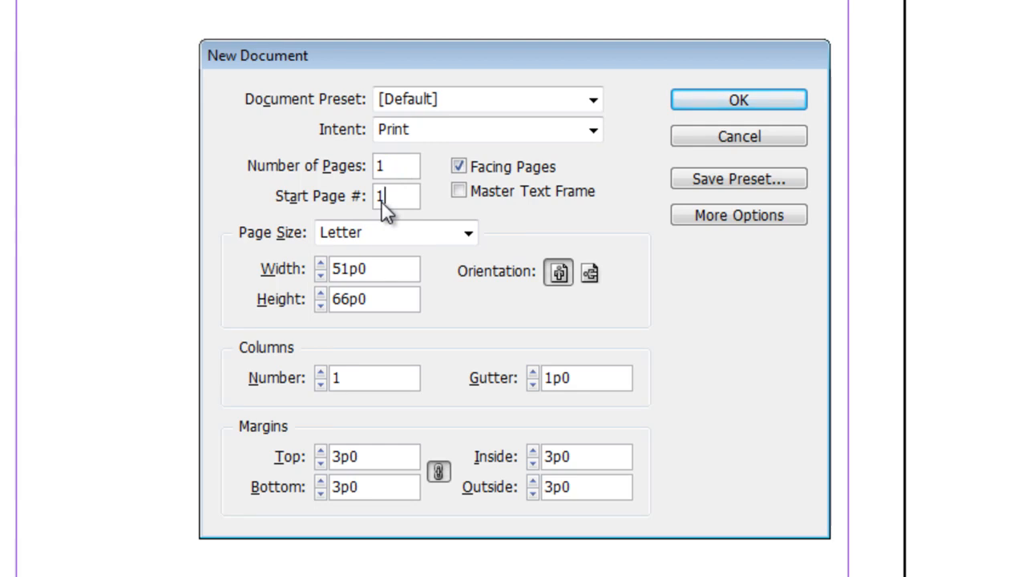
pyautogui.moveTo(393, 198)
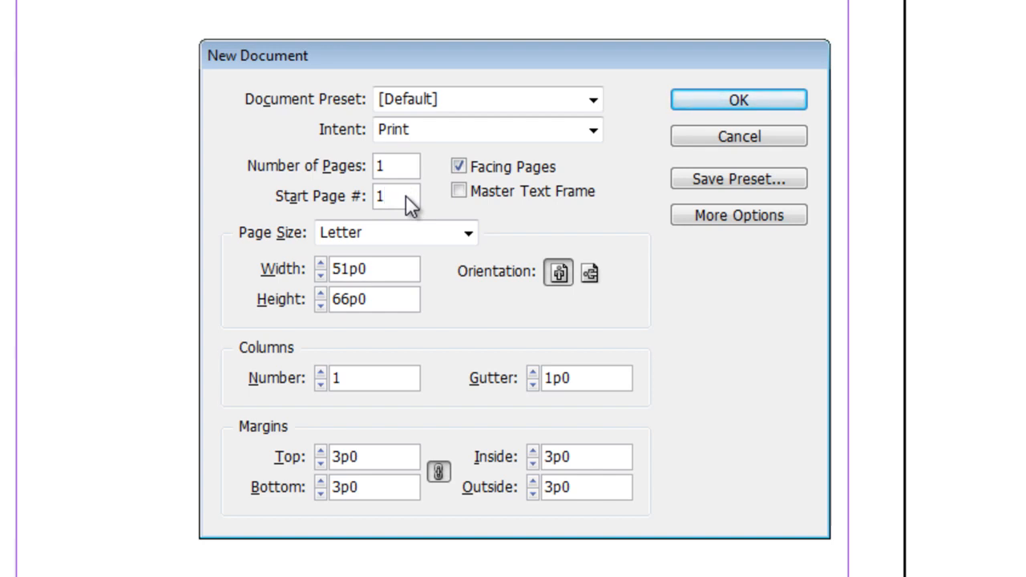
pyautogui.click(395, 196)
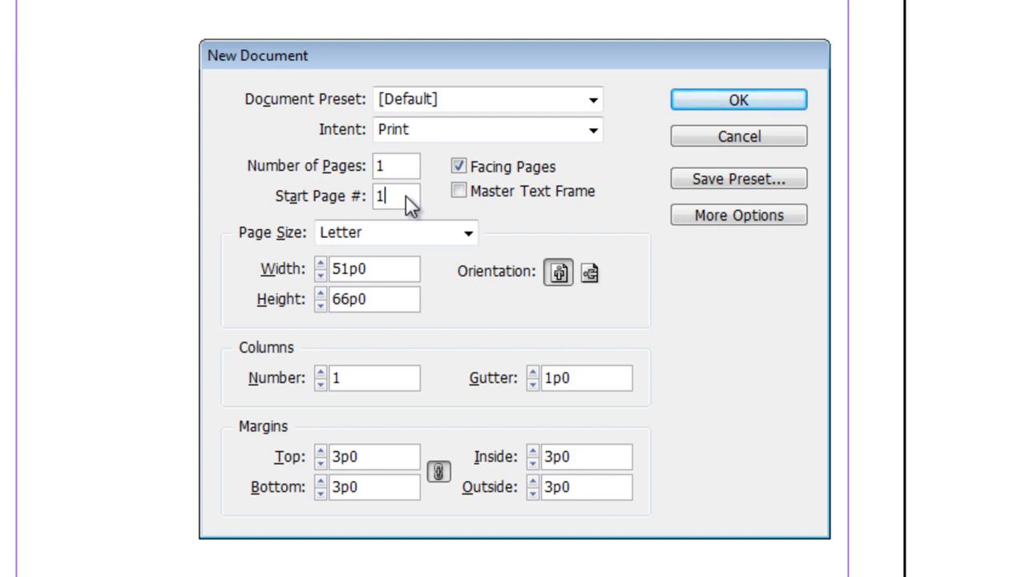
pyautogui.click(738, 100)
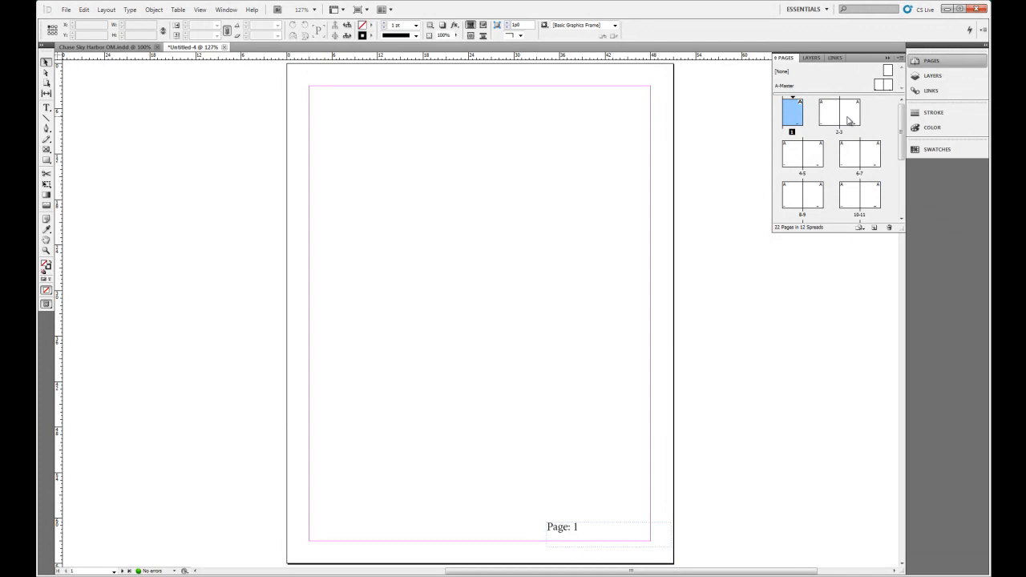
# Step: Make the third page start a new section with page numbering beginning at 47
pyautogui.doubleClick(838, 112)
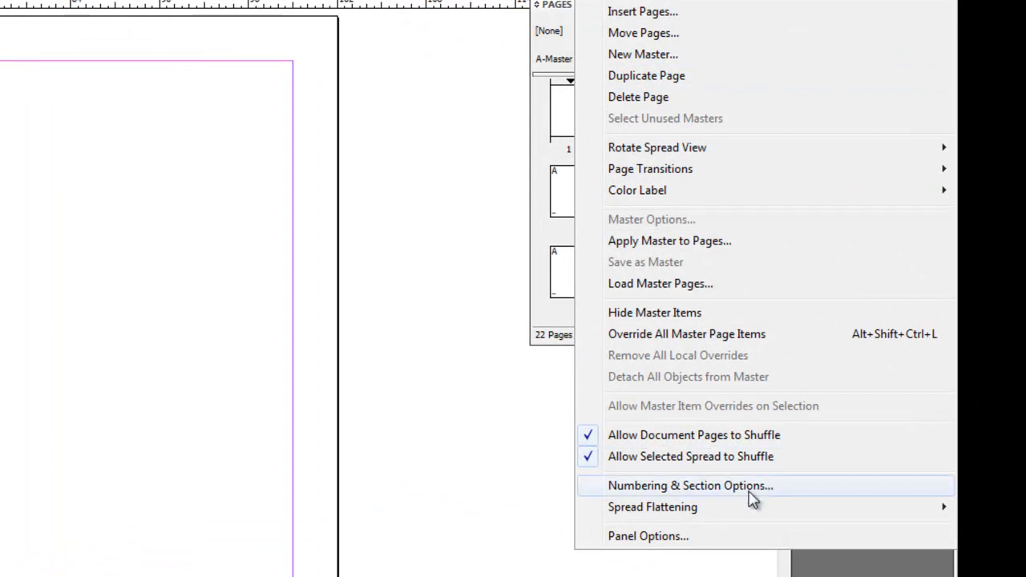
pyautogui.click(690, 485)
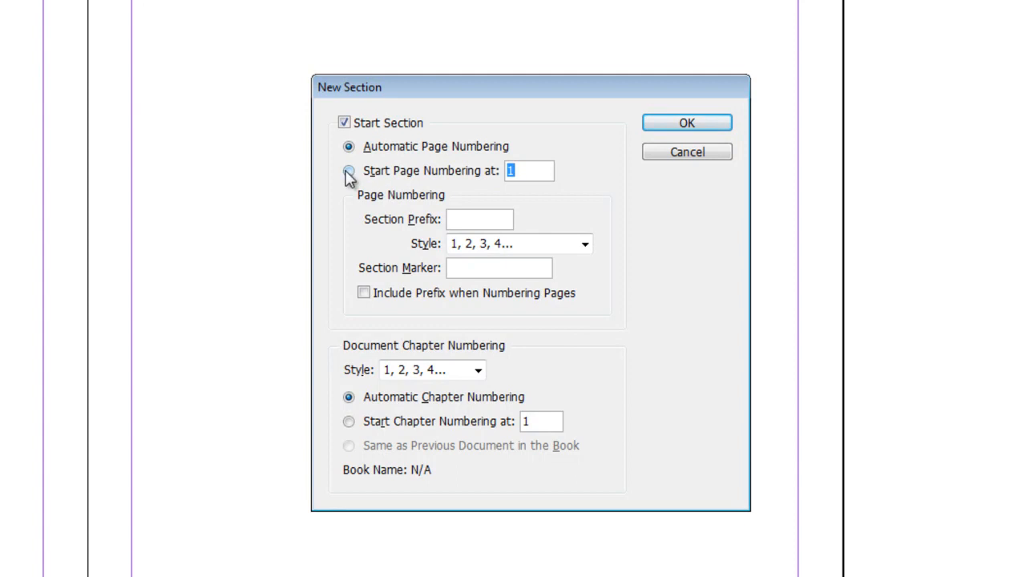
pyautogui.click(349, 171)
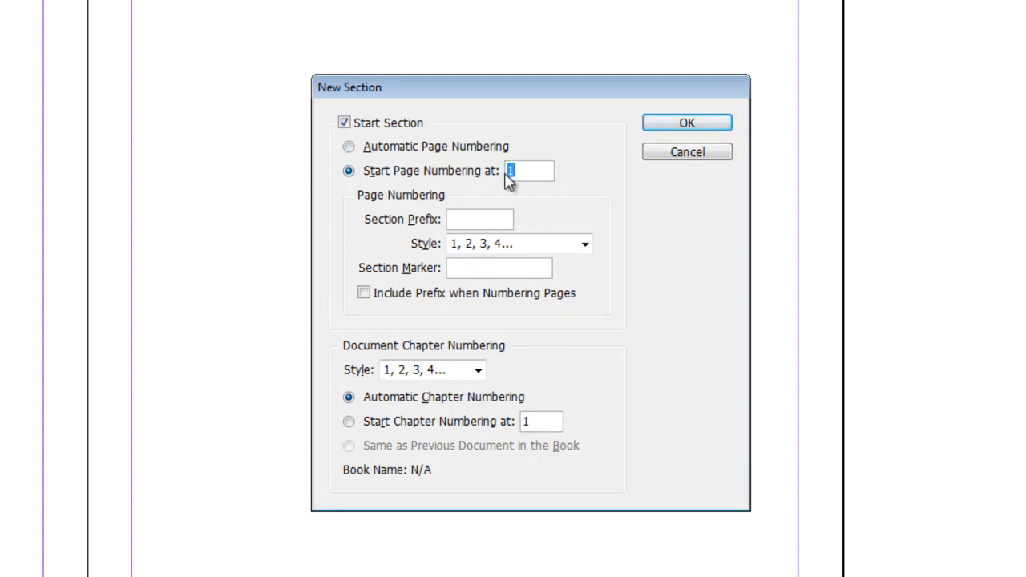
pyautogui.write('47')
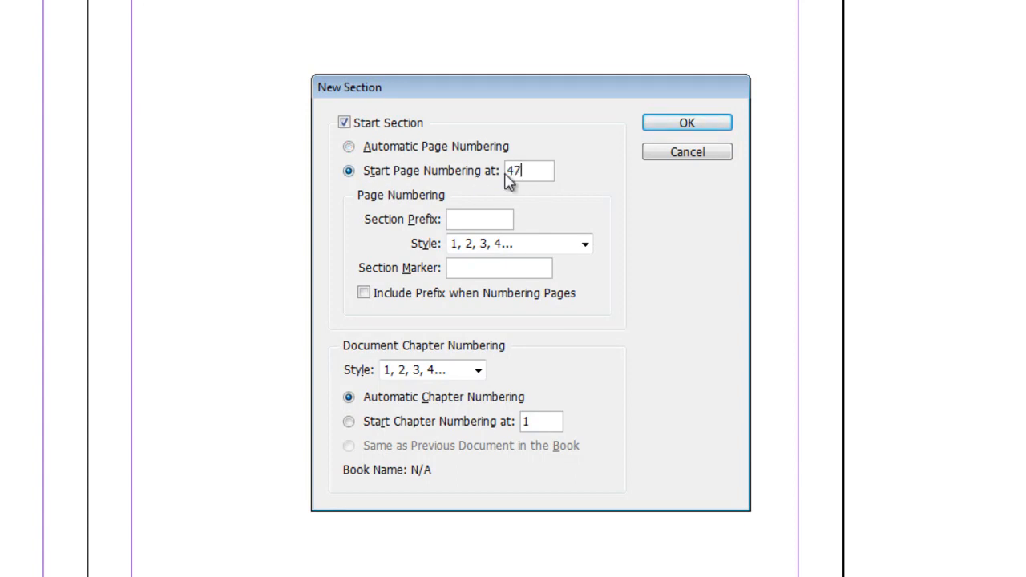
pyautogui.click(686, 122)
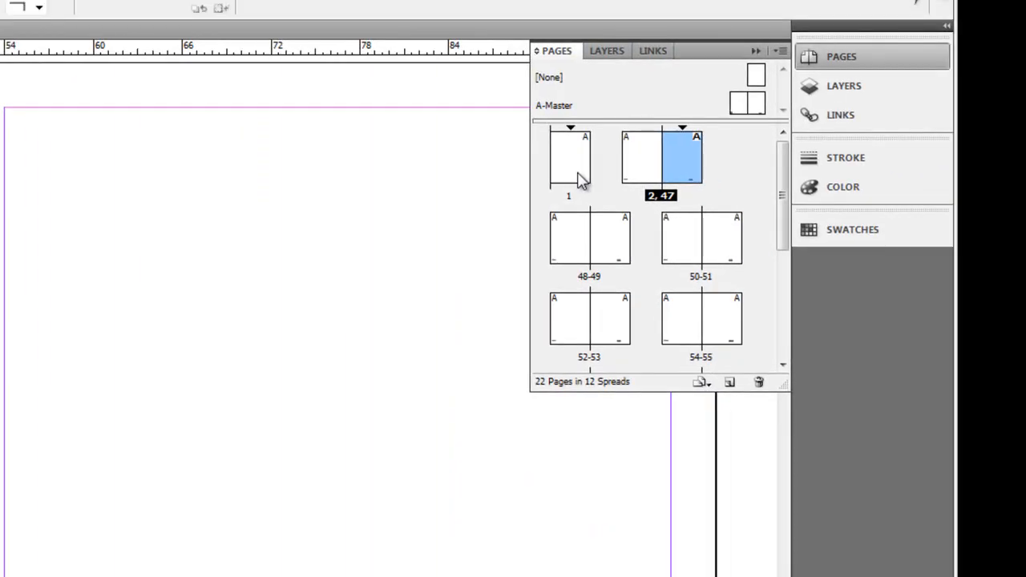
# Step: Restart the second section's page numbering at 1, accepting the duplicate page number warning
pyautogui.click(569, 156)
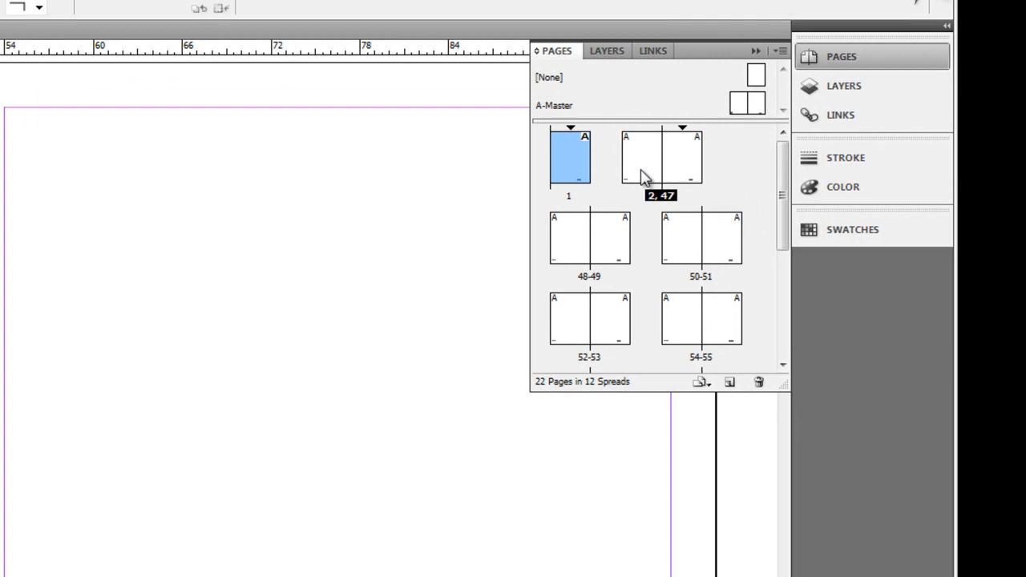
pyautogui.click(641, 156)
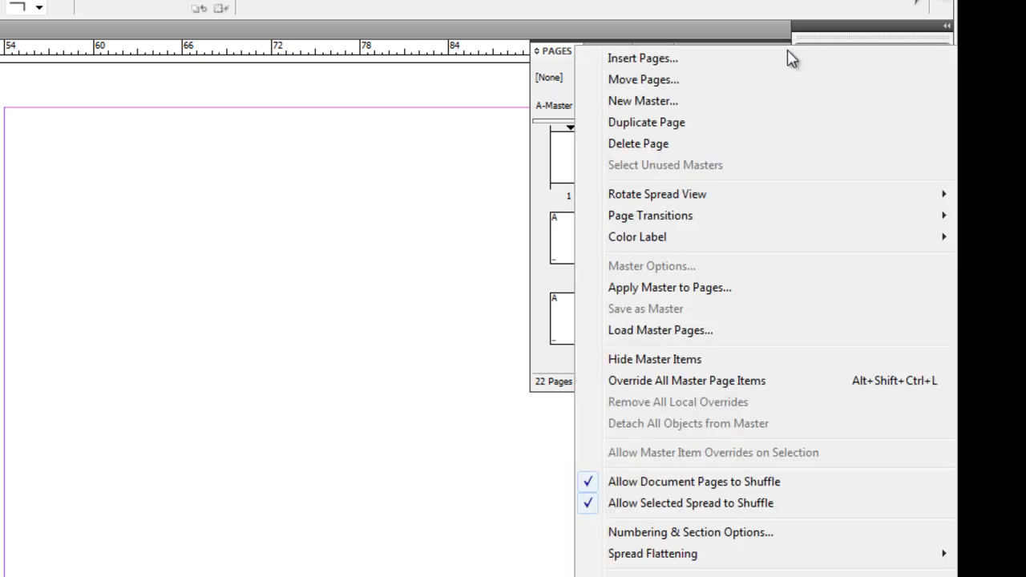
pyautogui.click(689, 531)
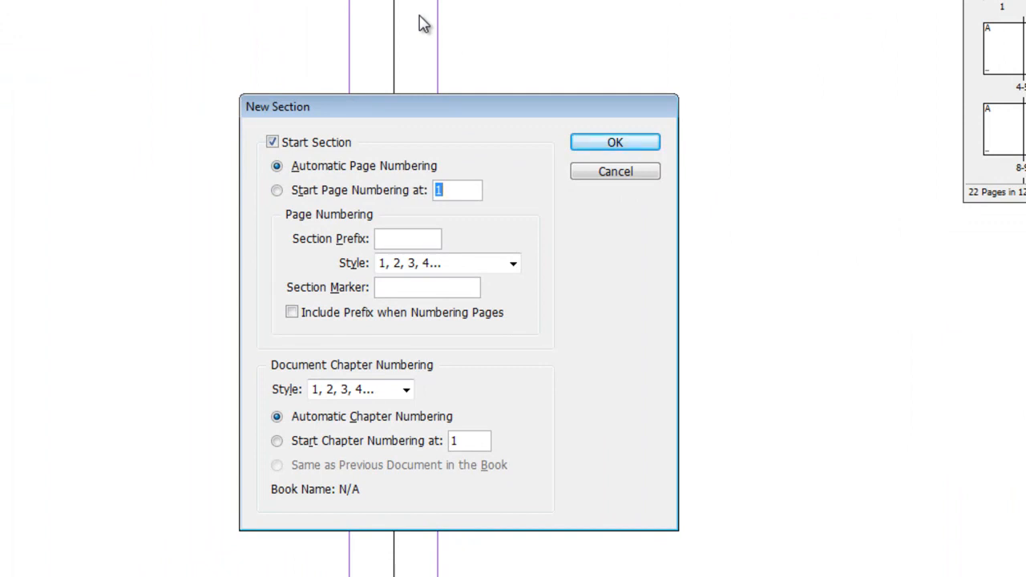
pyautogui.moveTo(410, 61)
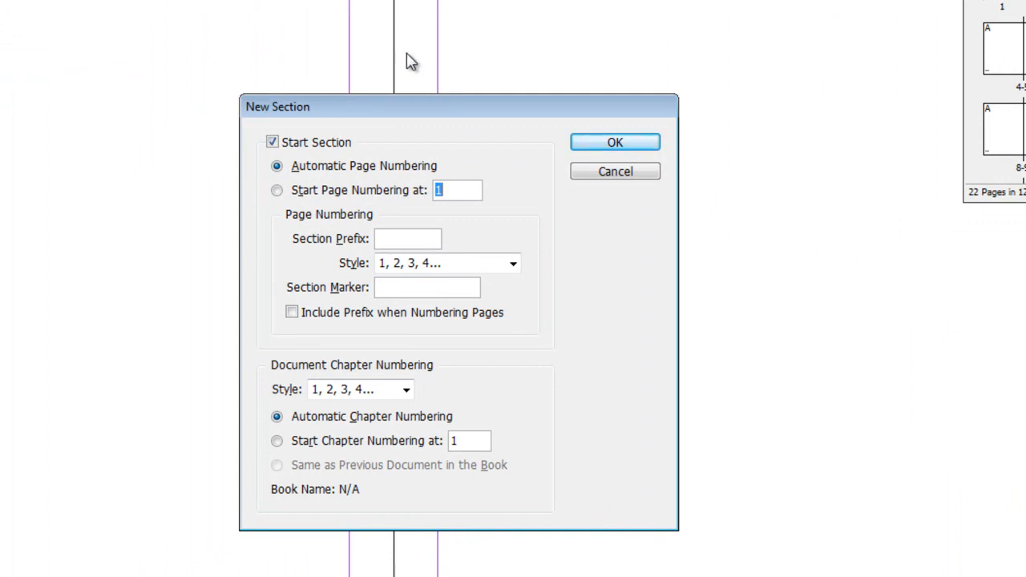
pyautogui.moveTo(285, 209)
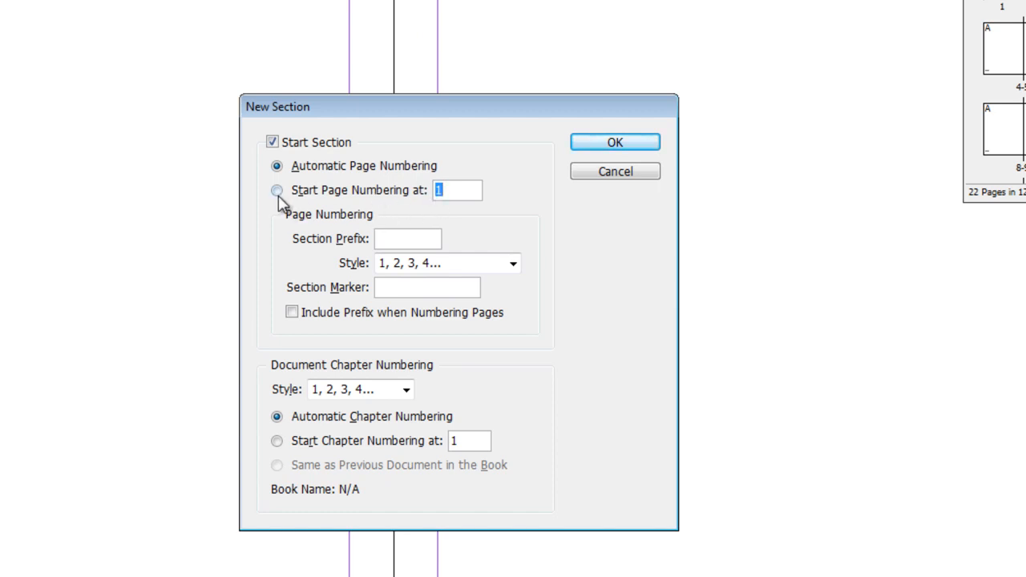
pyautogui.click(276, 190)
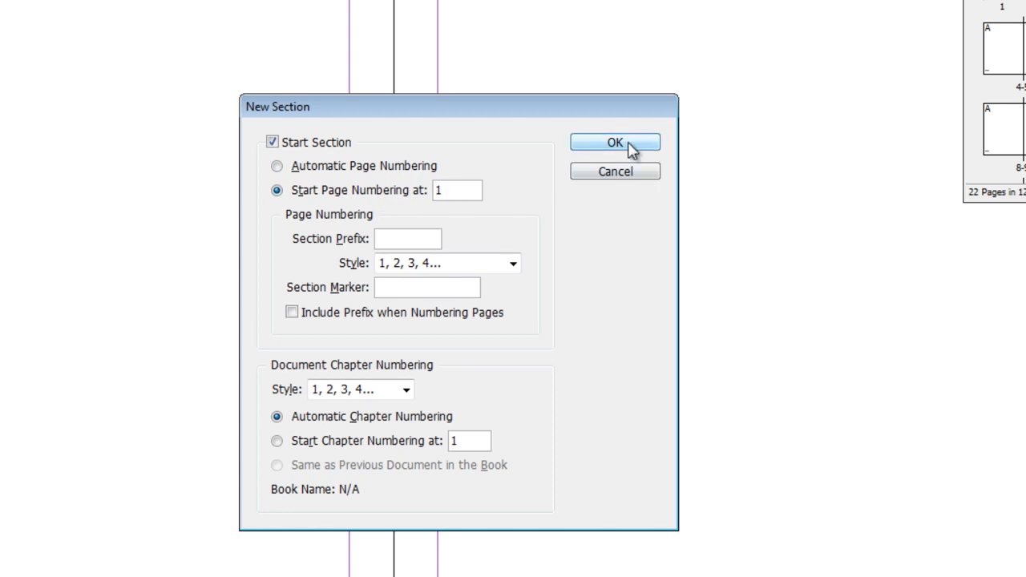
pyautogui.click(614, 142)
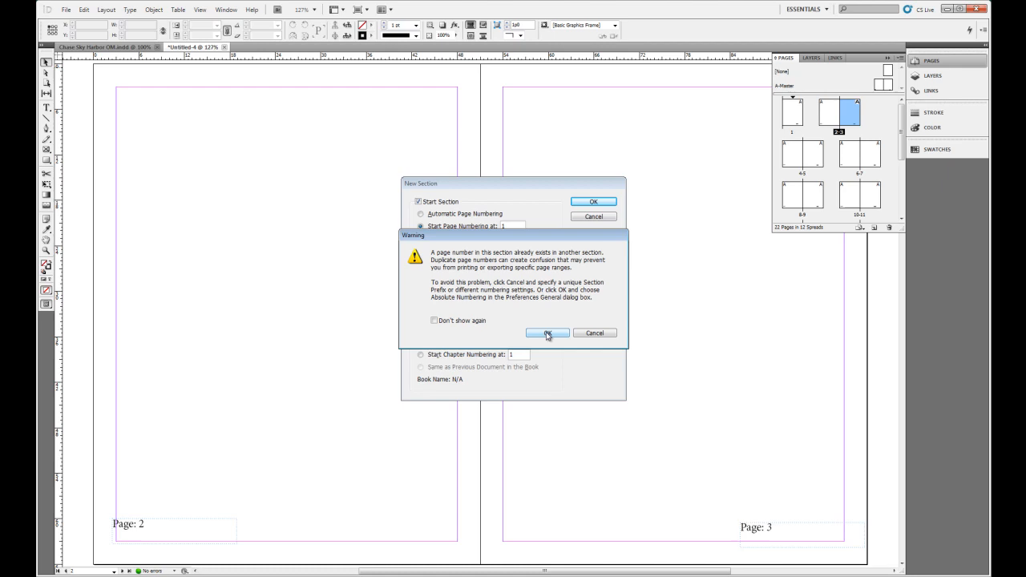
pyautogui.click(547, 333)
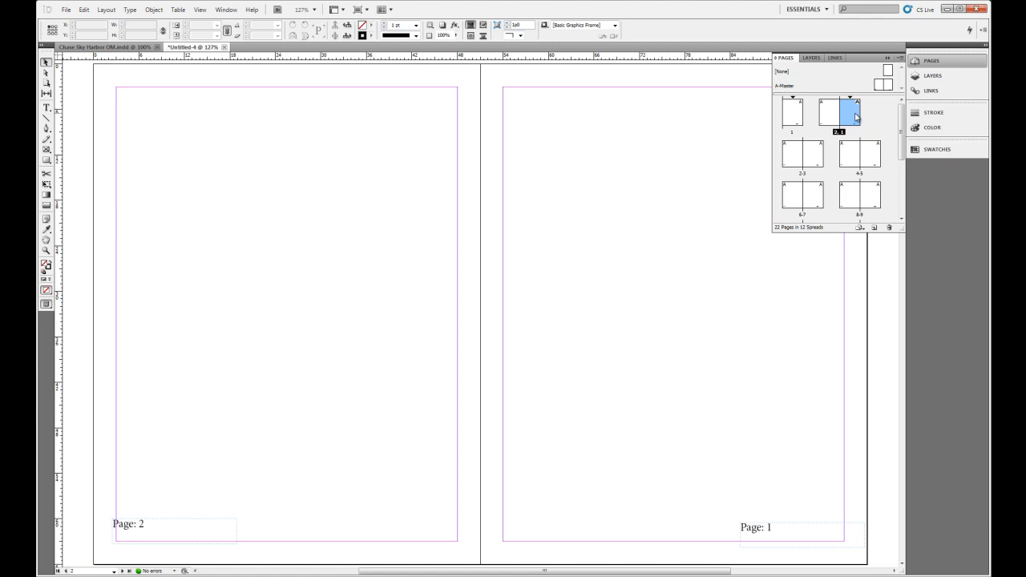
pyautogui.moveTo(830, 105)
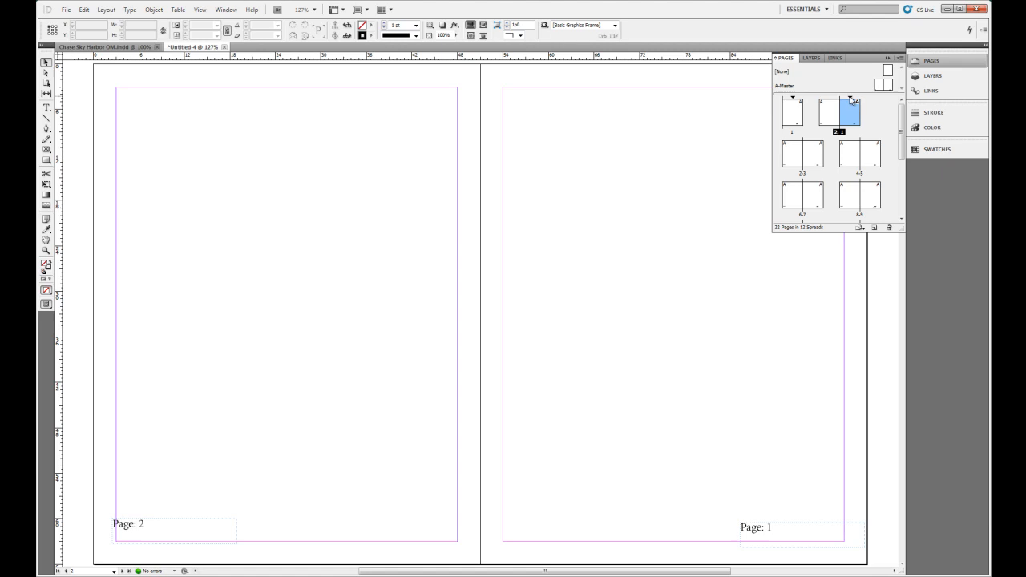
# Step: Set the second section's Start Page Numbering back to 47
pyautogui.click(839, 112)
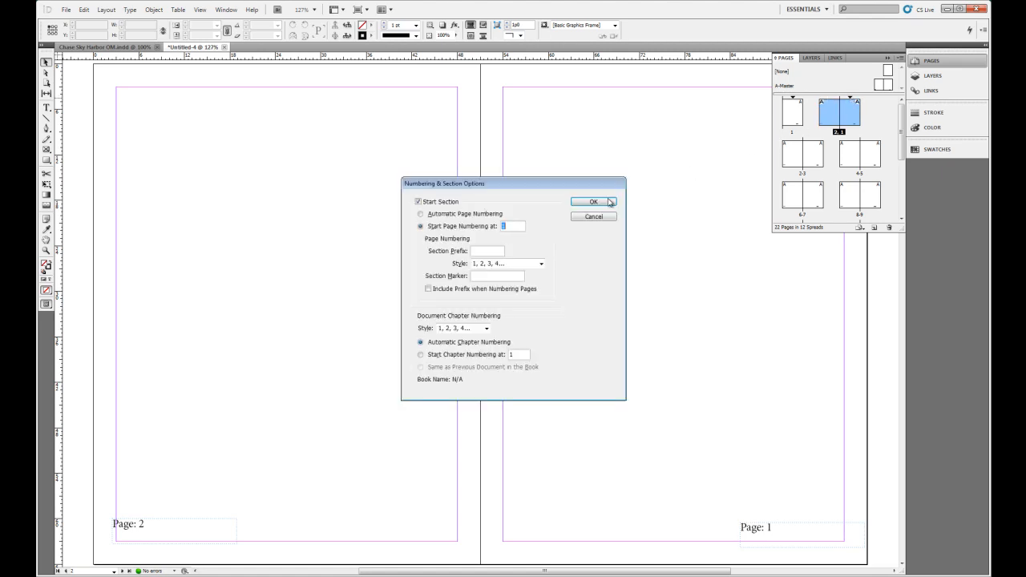
pyautogui.moveTo(525, 198)
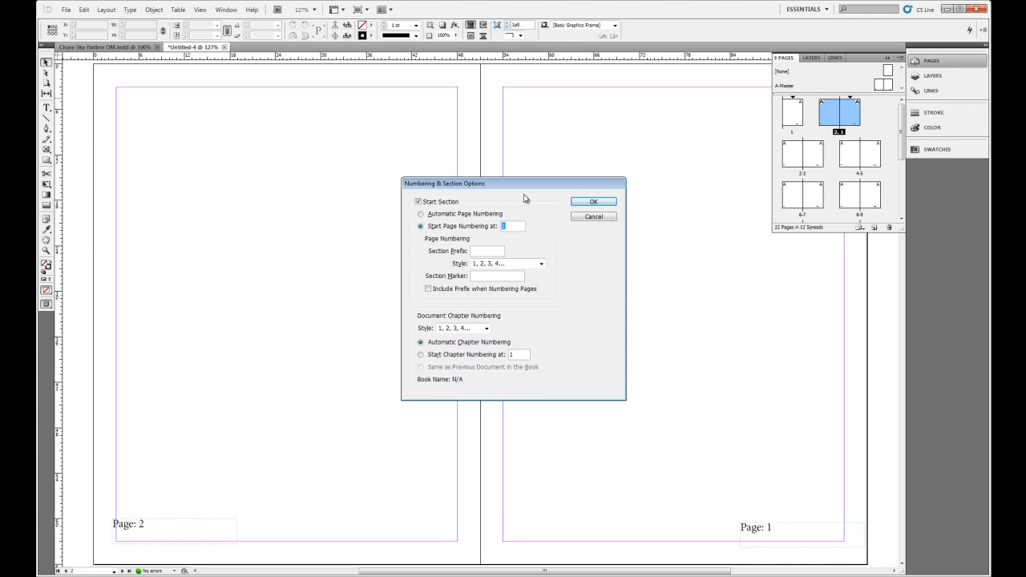
pyautogui.moveTo(501, 237)
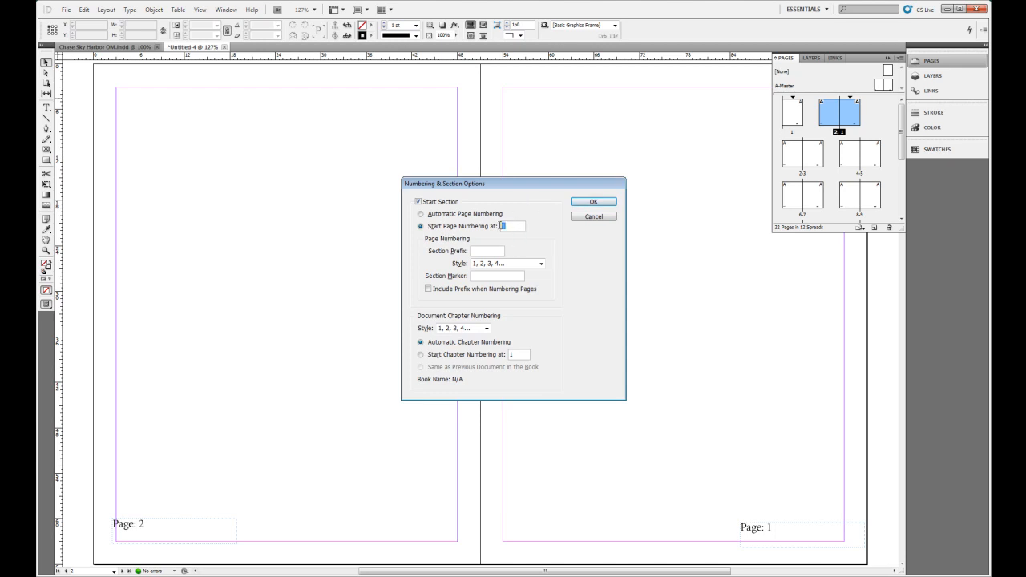
pyautogui.write('47')
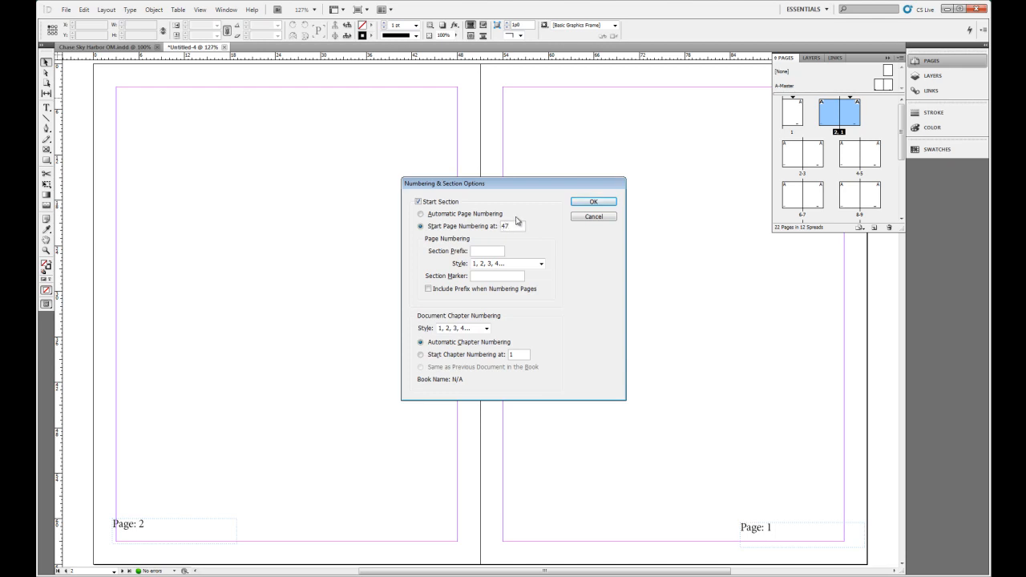
pyautogui.click(593, 201)
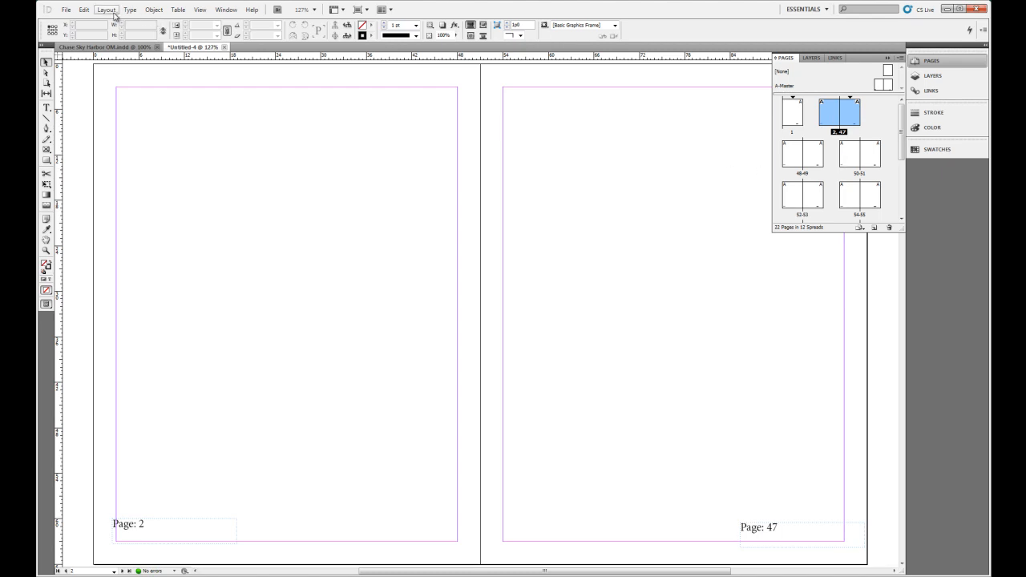
# Step: Attempt Go to Page 6 and dismiss the page-not-found warning
pyautogui.click(105, 9)
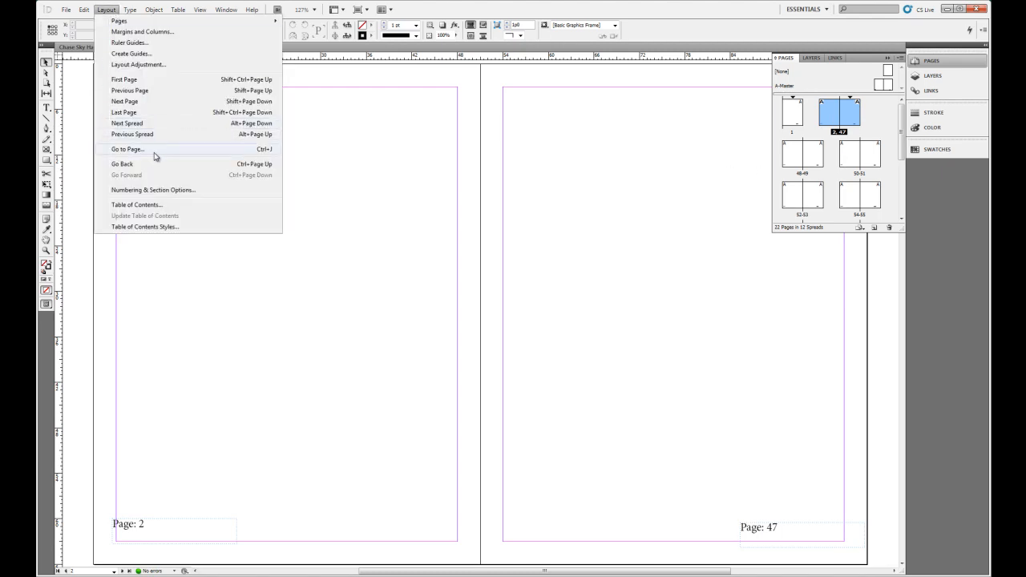
pyautogui.moveTo(154, 164)
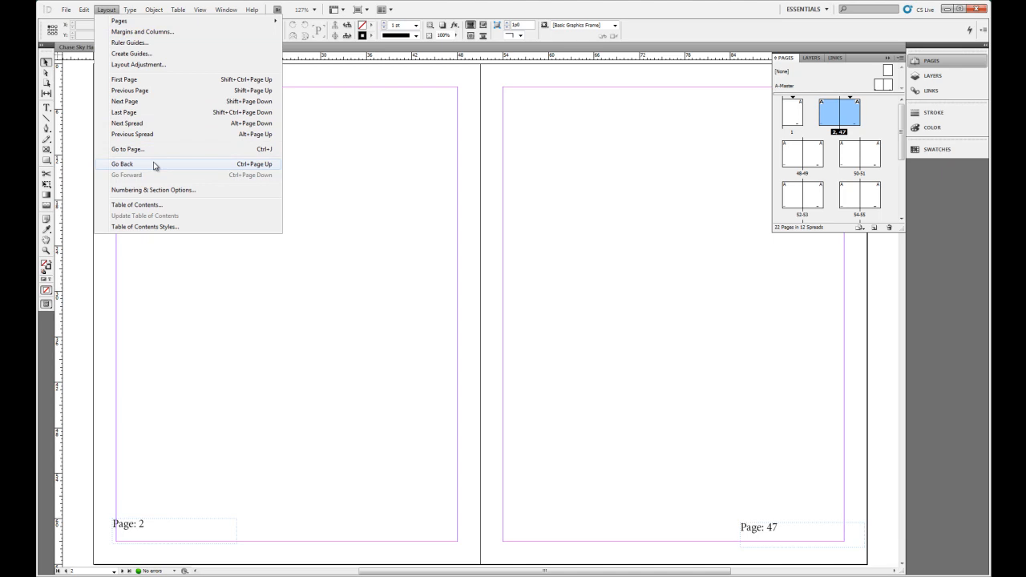
pyautogui.click(127, 149)
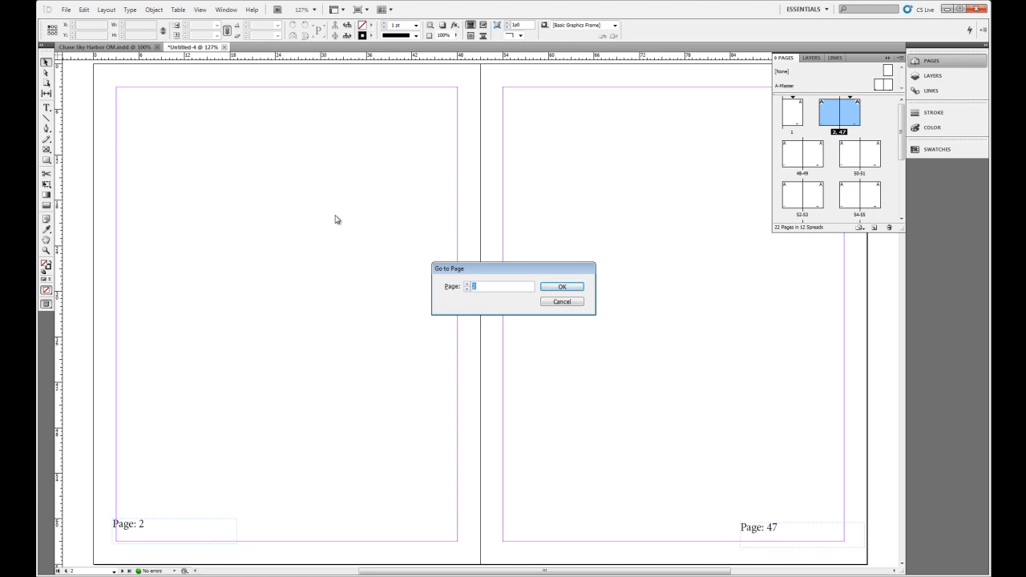
pyautogui.write('6')
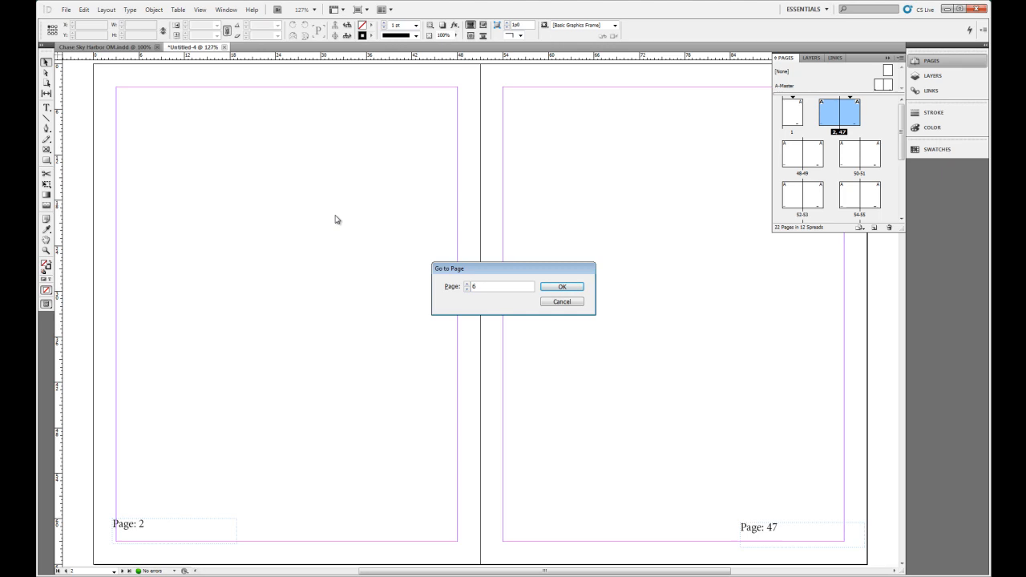
pyautogui.click(561, 286)
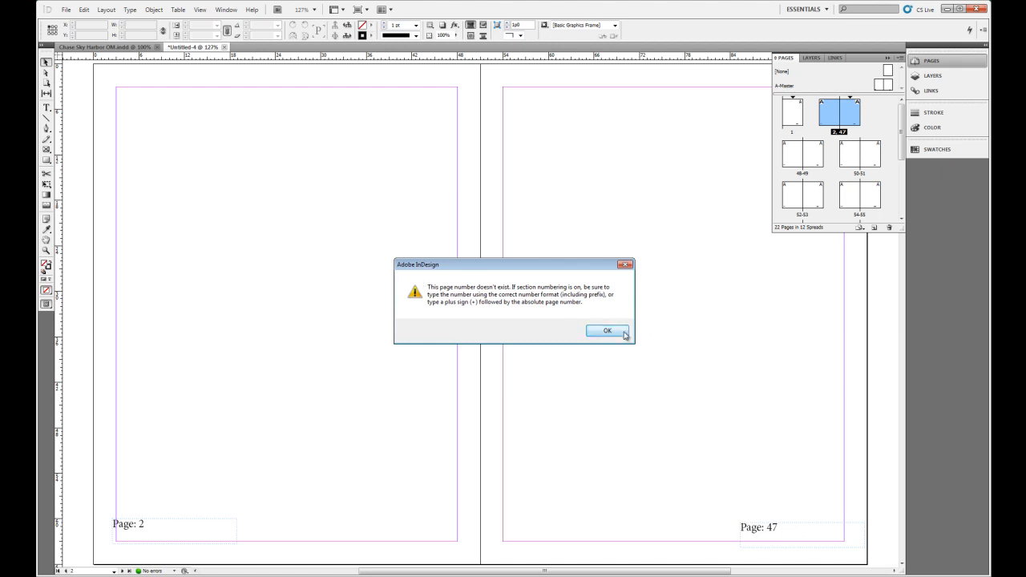
pyautogui.click(607, 330)
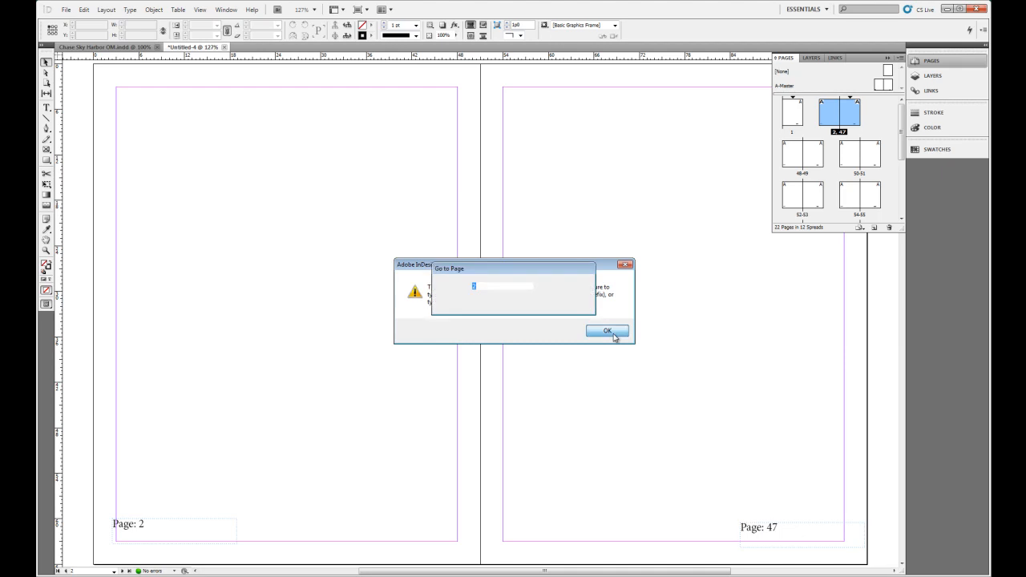
# Step: Go to absolute page +6, showing the spread numbered 50–51
pyautogui.click(607, 330)
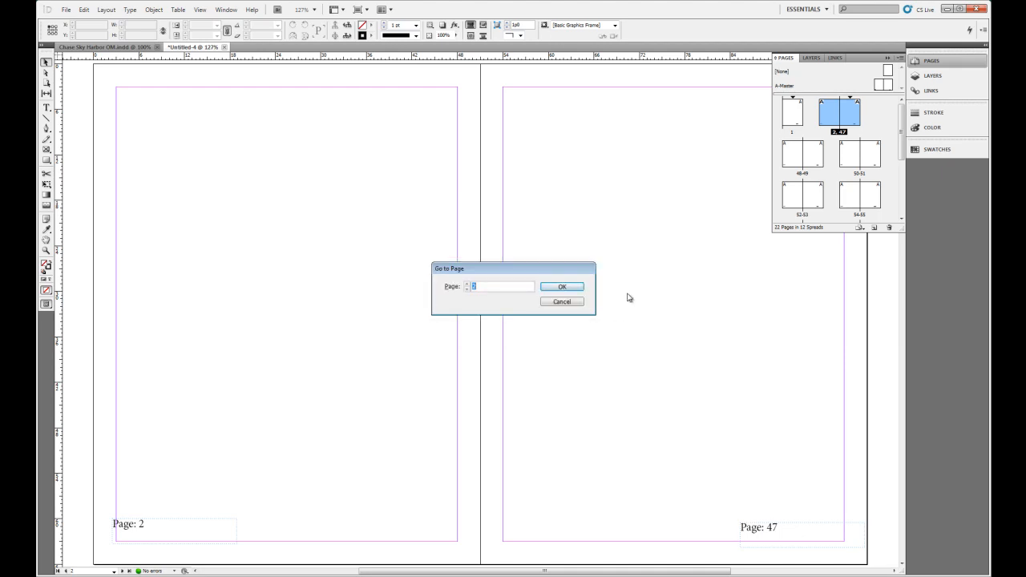
pyautogui.moveTo(808, 128)
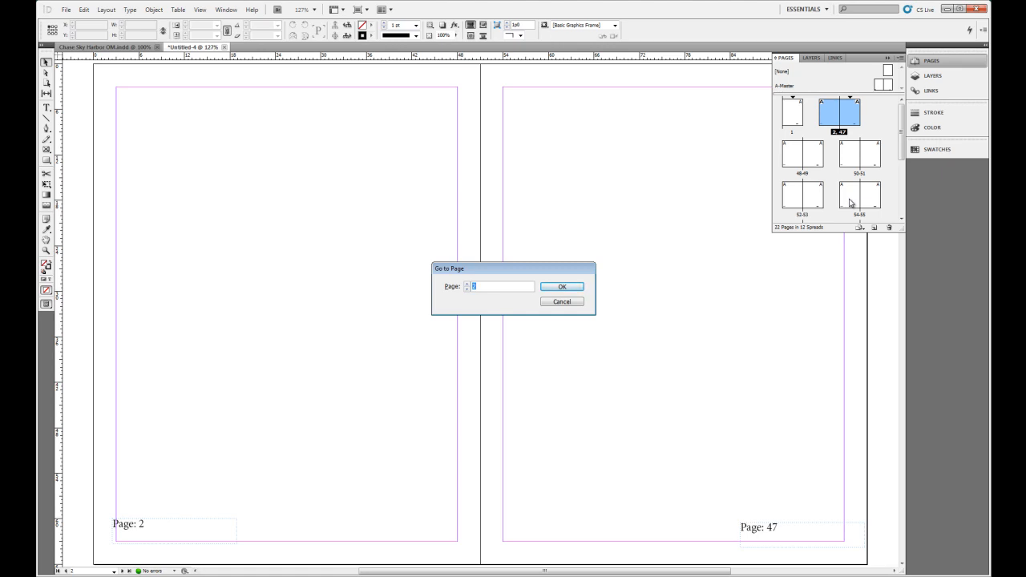
pyautogui.write('+')
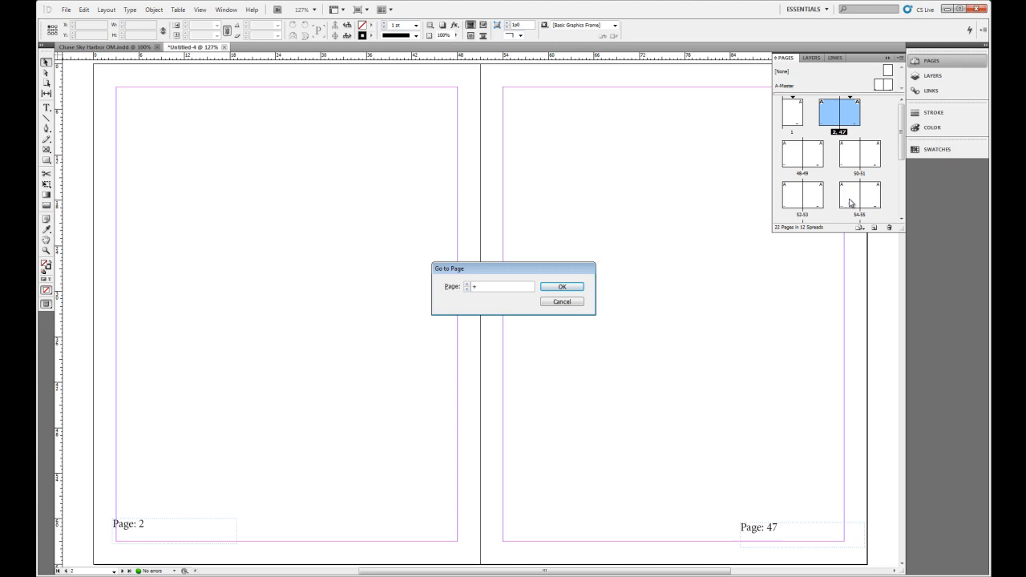
pyautogui.write('6')
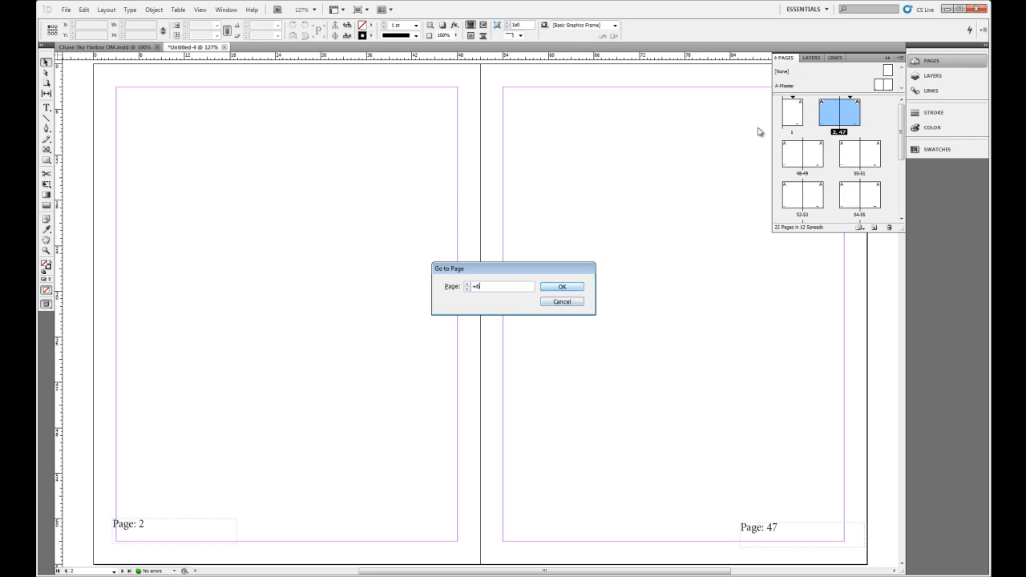
pyautogui.moveTo(796, 159)
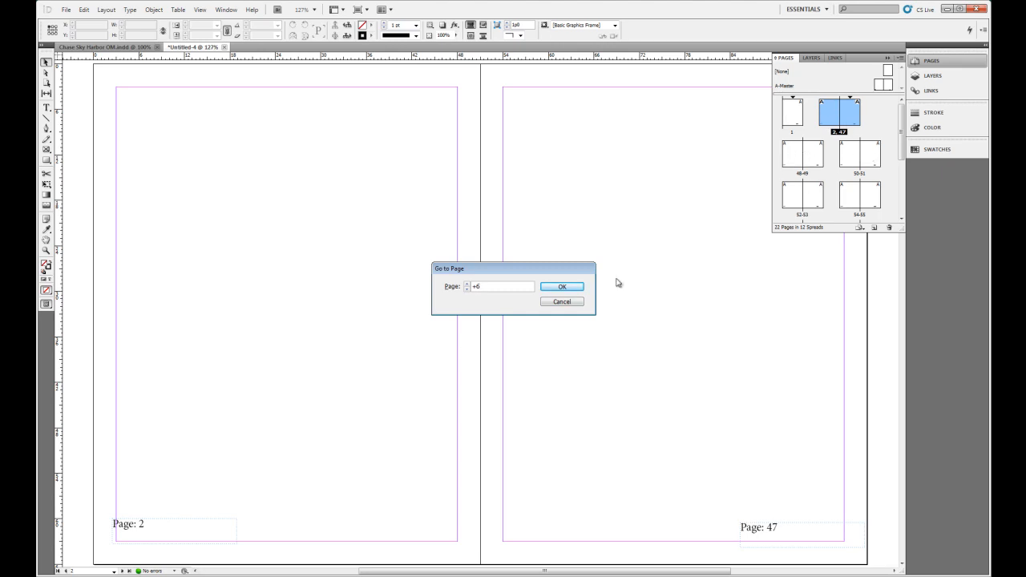
pyautogui.click(562, 286)
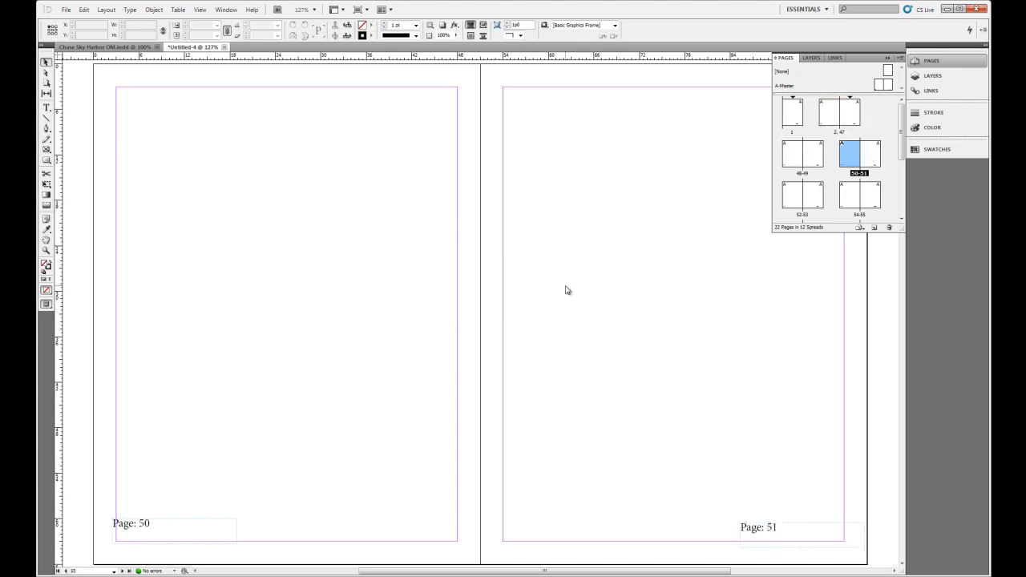
pyautogui.moveTo(298, 557)
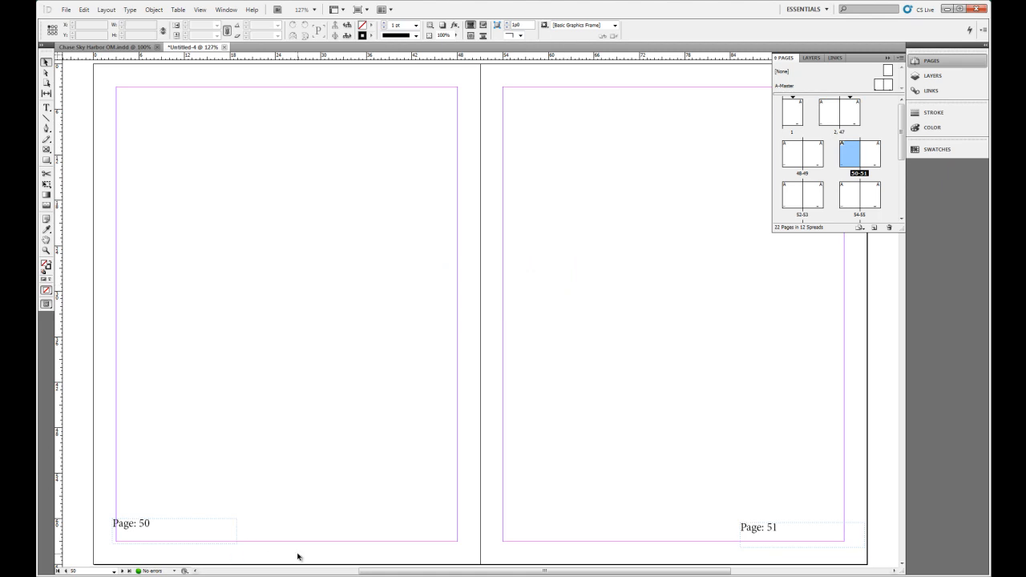
pyautogui.moveTo(860, 114)
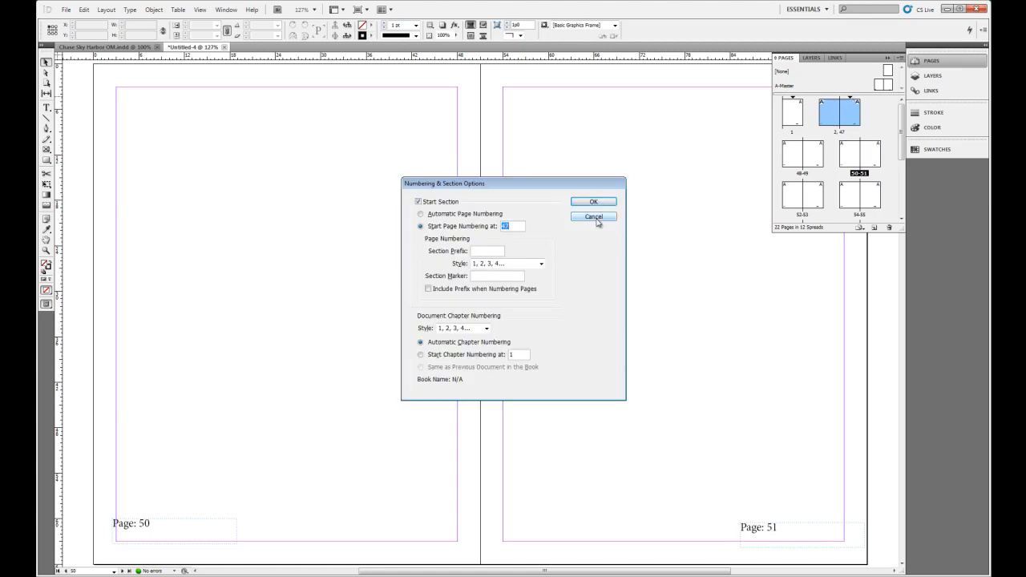
pyautogui.click(593, 217)
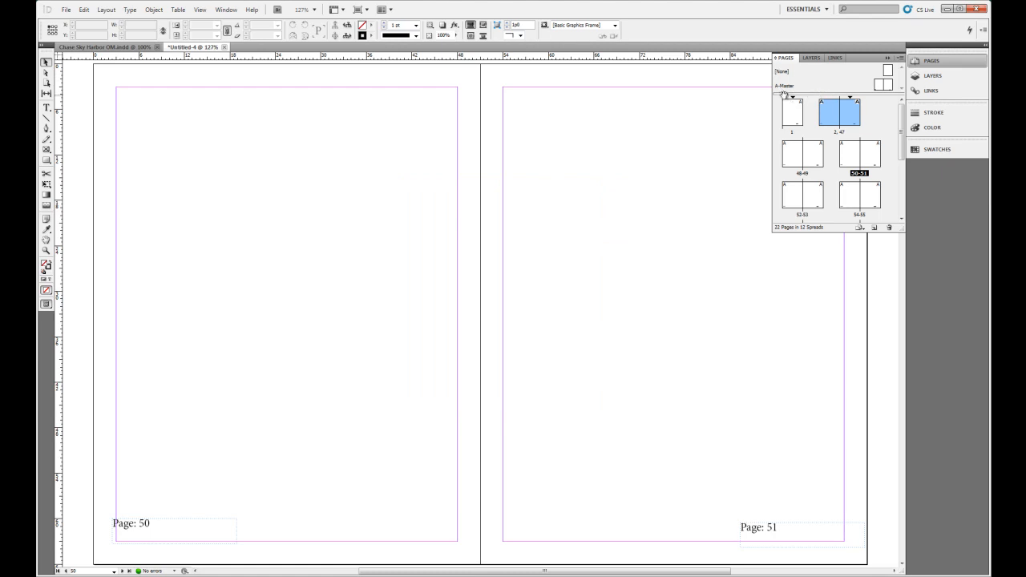
pyautogui.click(792, 112)
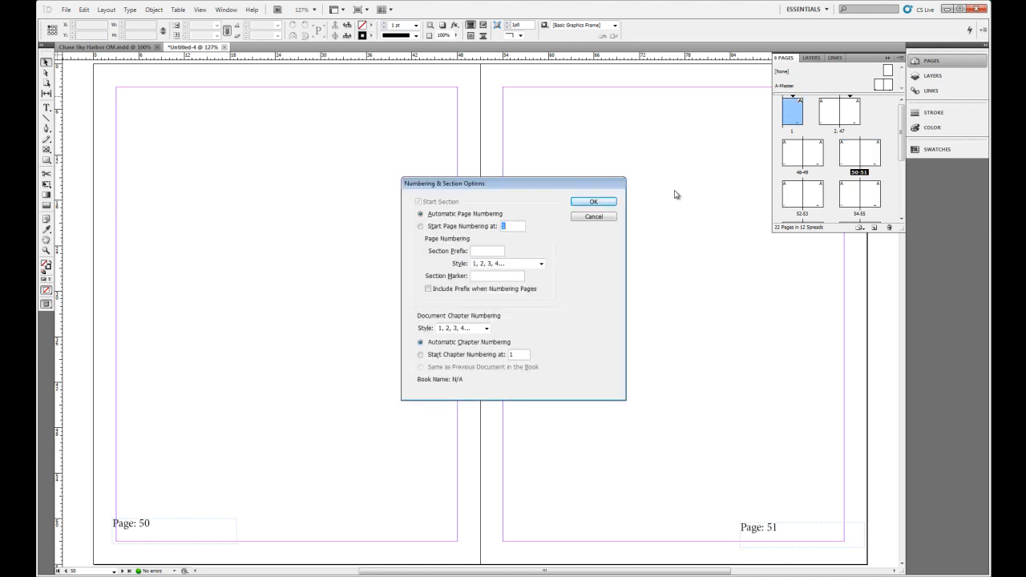
# Step: Give section one the I, II, III, IV numbering style, starting at page 1
pyautogui.click(541, 264)
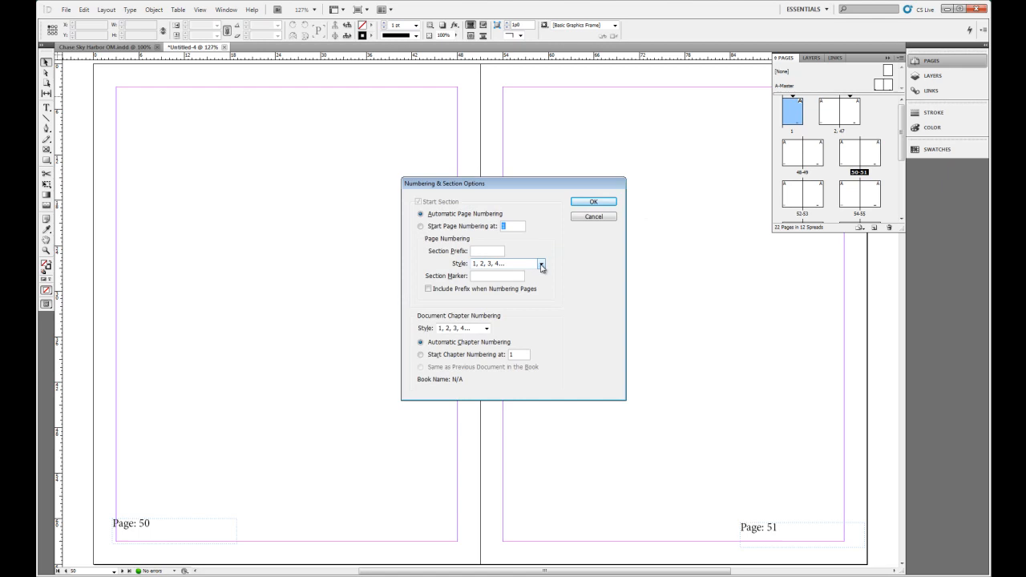
pyautogui.click(541, 264)
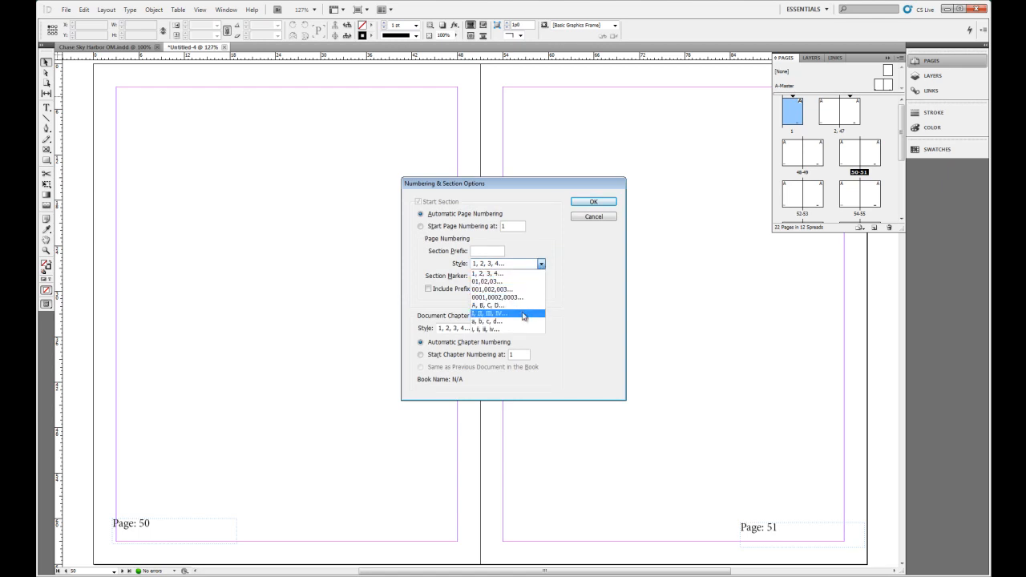
pyautogui.click(489, 314)
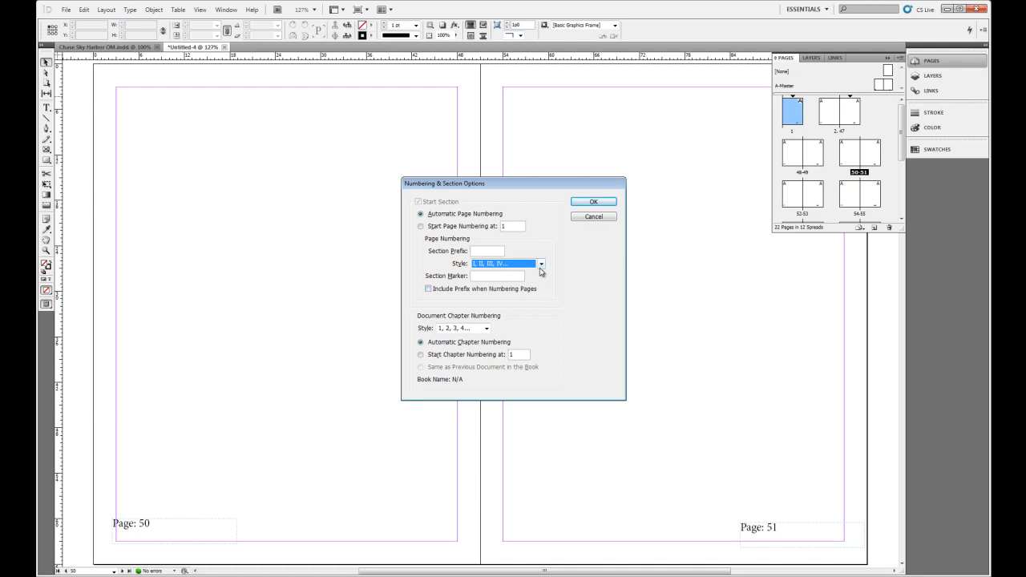
pyautogui.click(541, 263)
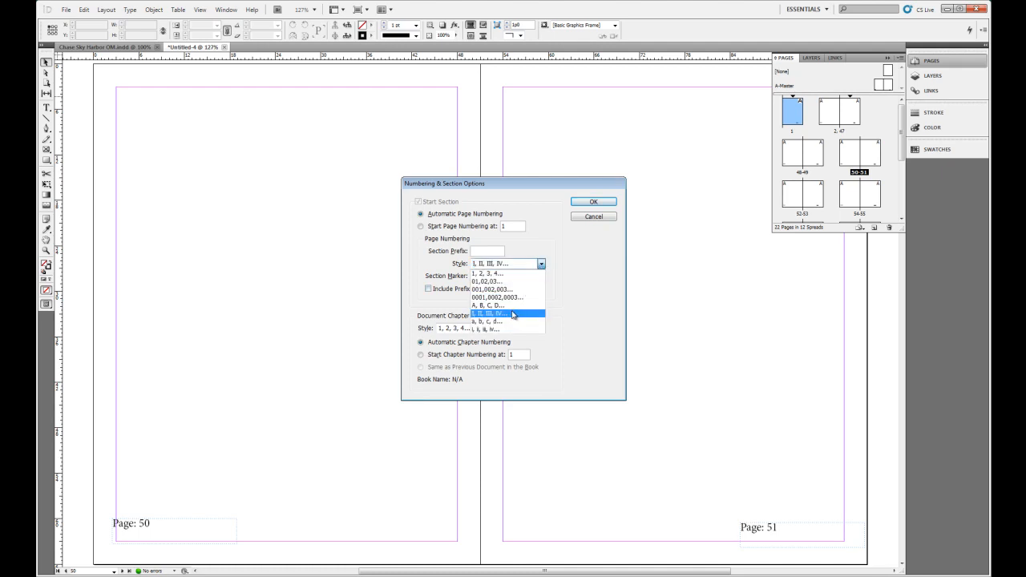
pyautogui.click(509, 313)
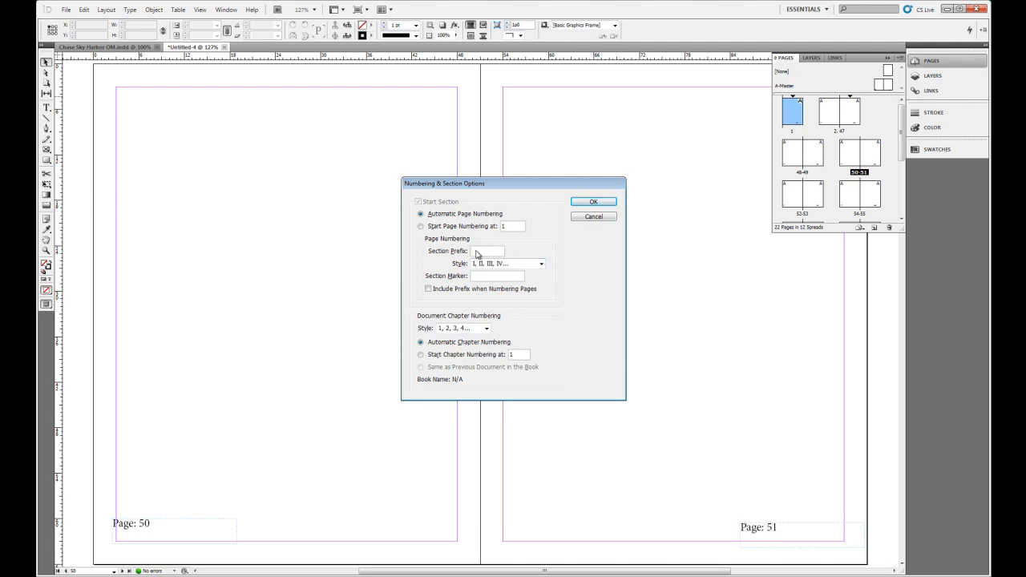
pyautogui.click(464, 251)
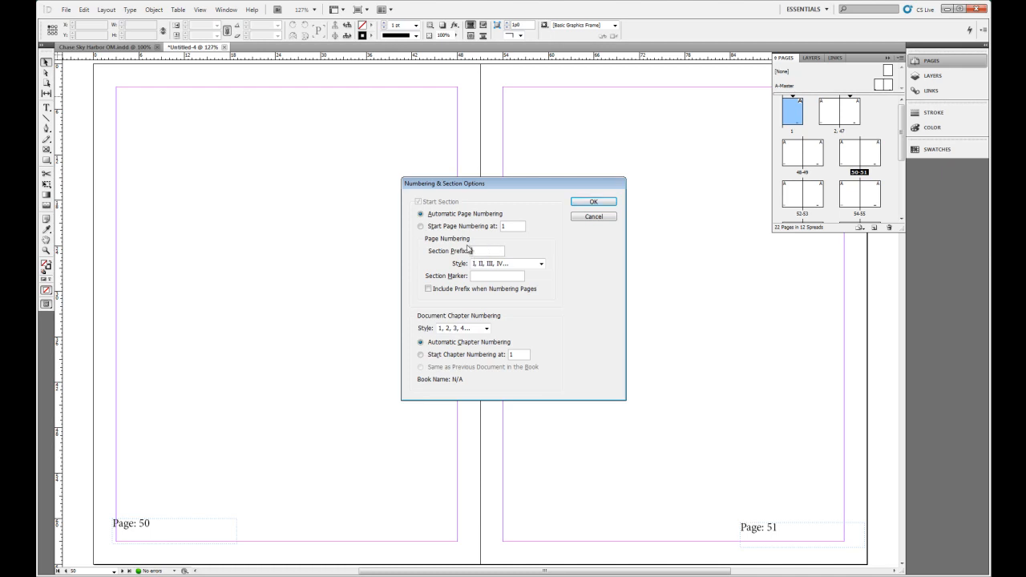
pyautogui.click(420, 226)
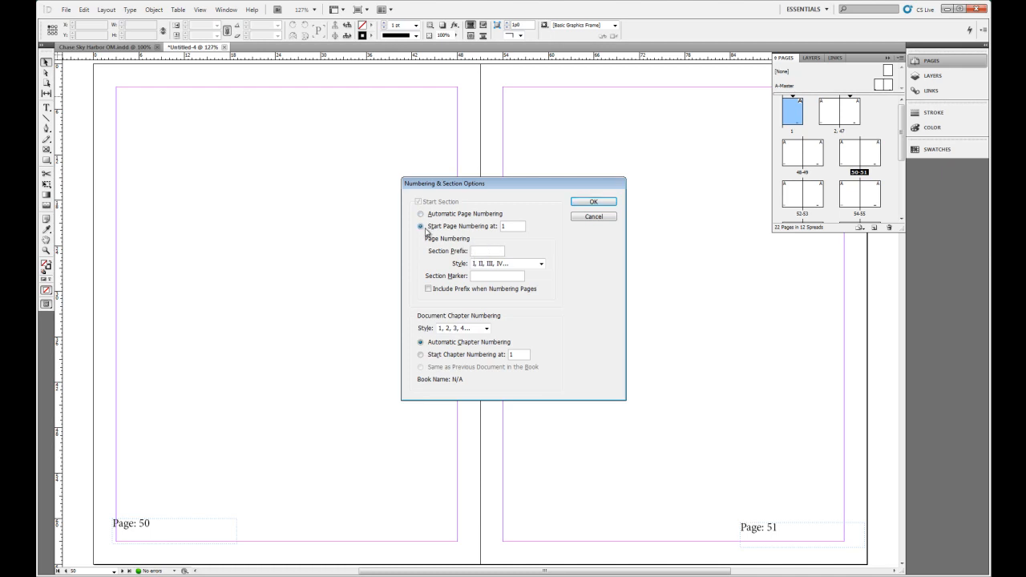
pyautogui.click(593, 201)
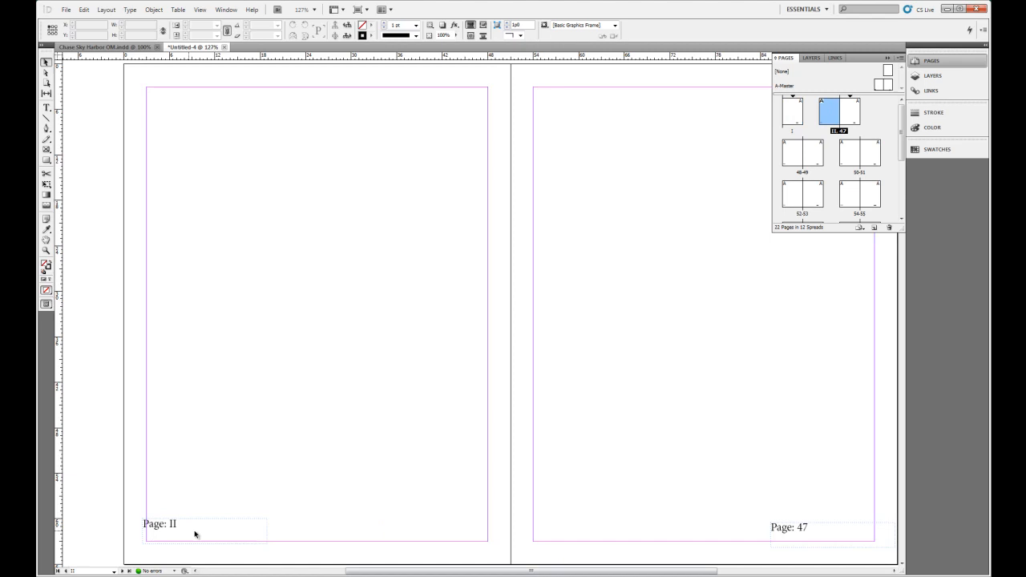
# Step: Display page 47 on its own, with its footer reading Page: 47
pyautogui.click(850, 113)
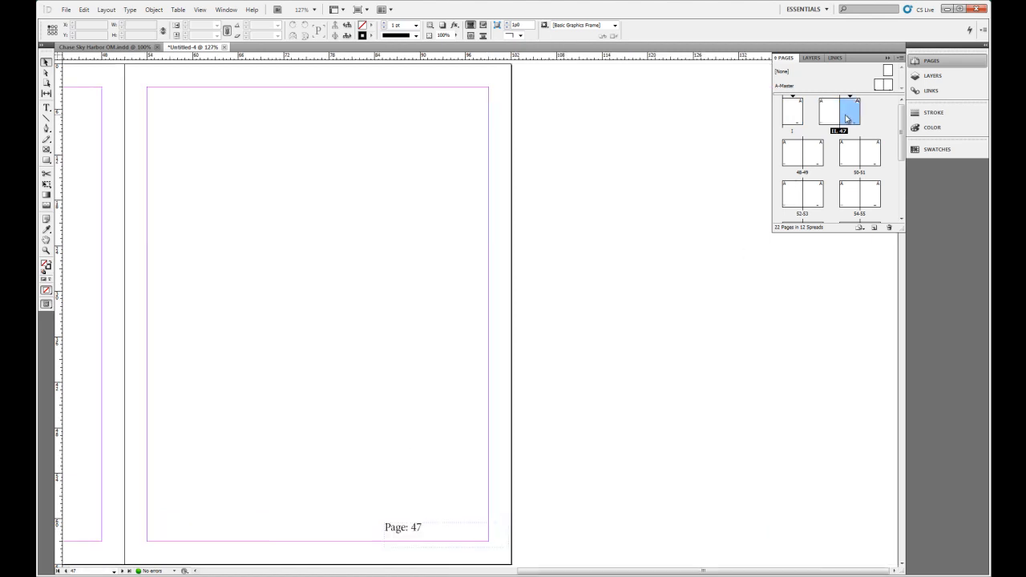
pyautogui.moveTo(755, 218)
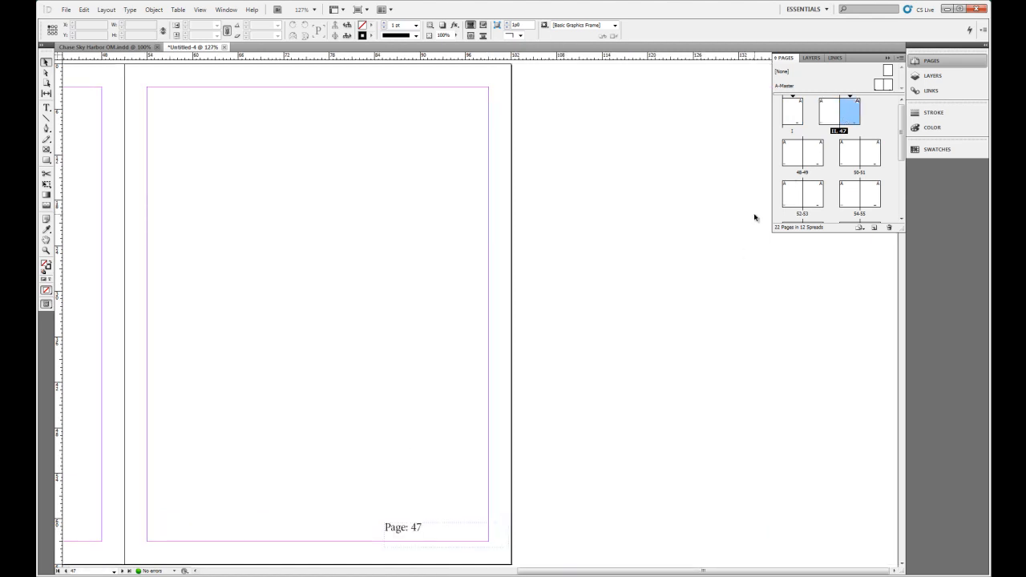